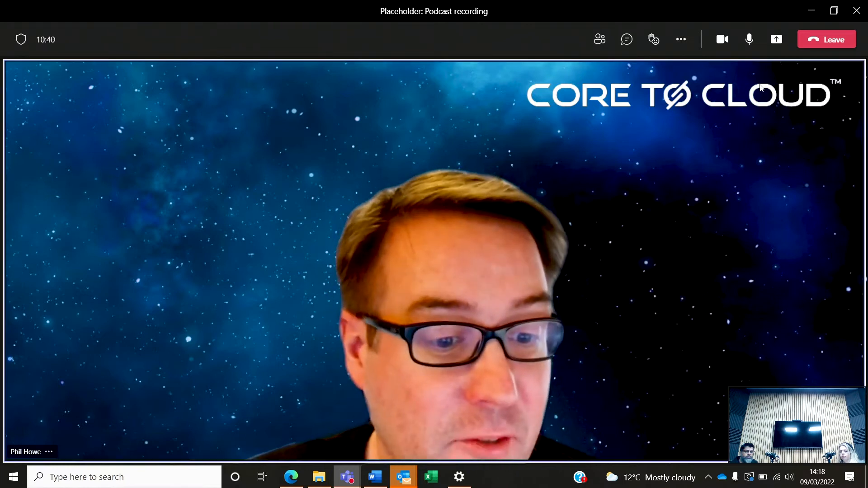
{"action": "mouse_move", "coordinate": [680, 39]}
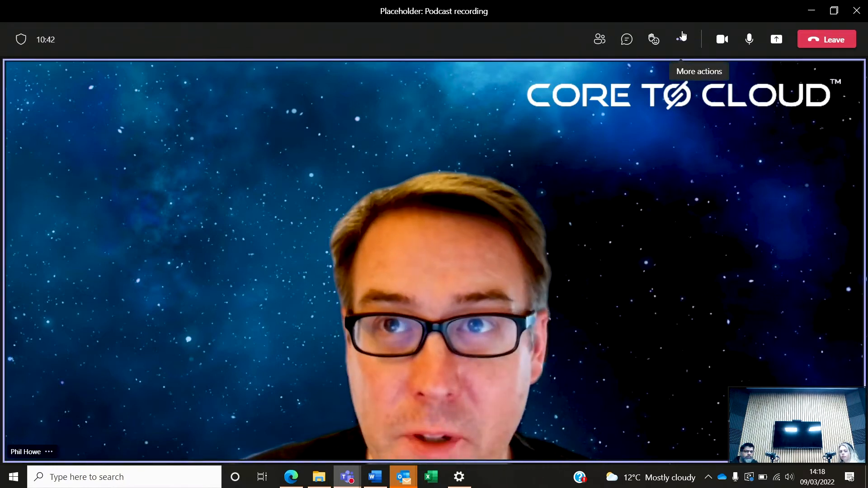
Open the More actions menu in the 'Podcast recording' call to reveal Start recording
{"action": "left_click", "coordinate": [681, 40]}
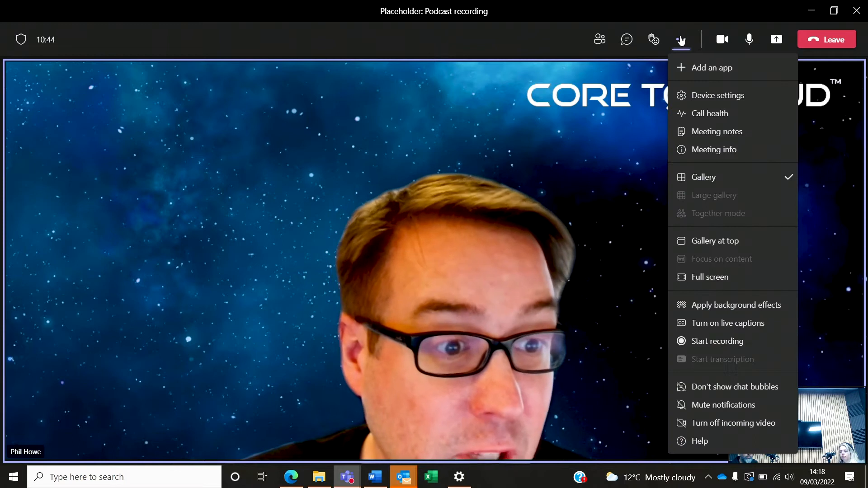
{"action": "mouse_move", "coordinate": [648, 310]}
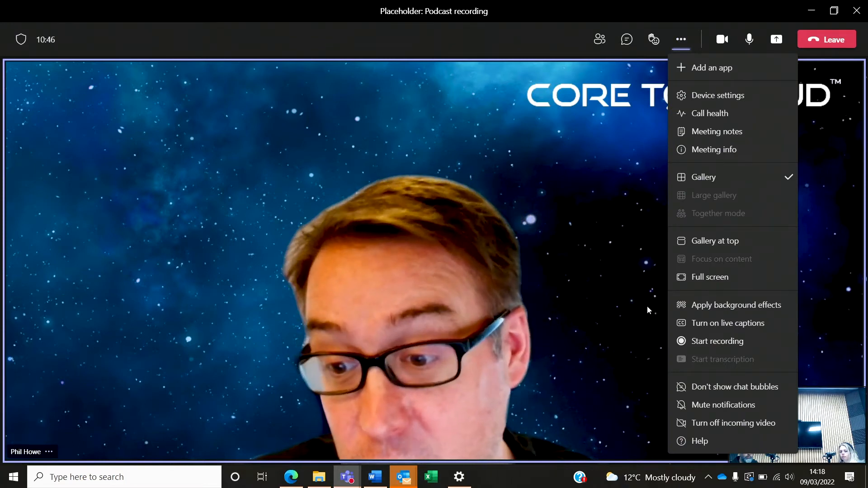